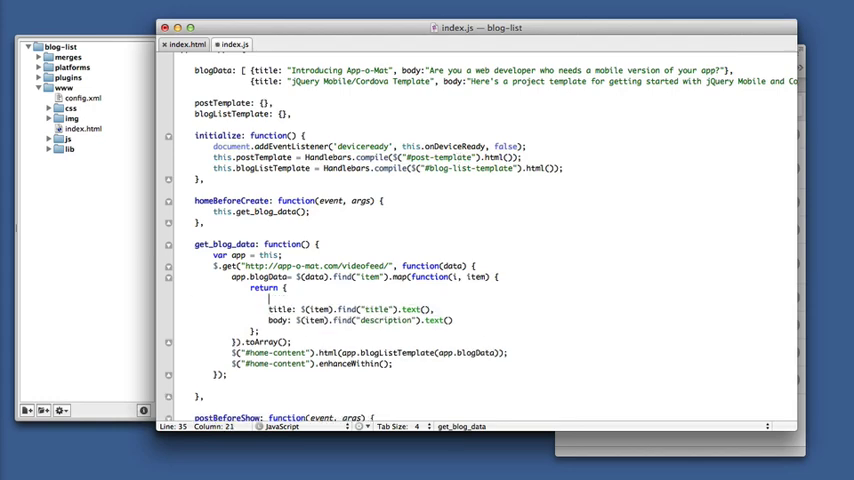
# Step: Duplicate the title line as a url field reading find("link").text() in get_blog_data
pyautogui.write('title: $(item).find("title").text(),')
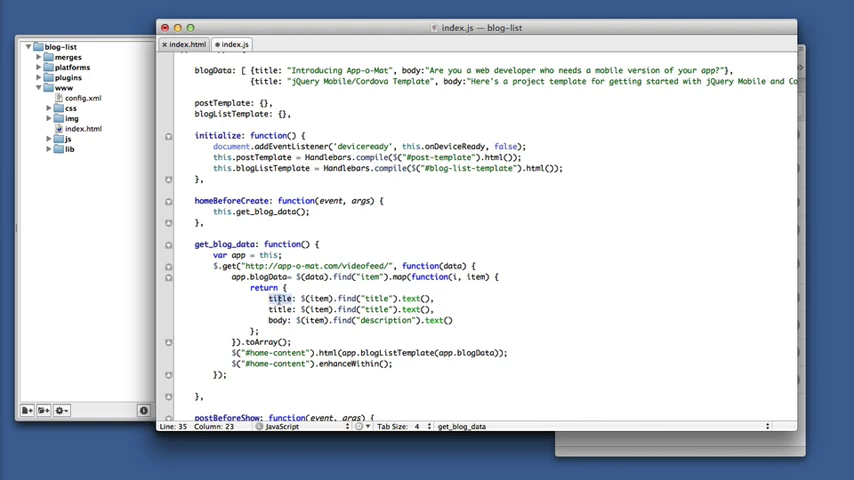
pyautogui.write('url')
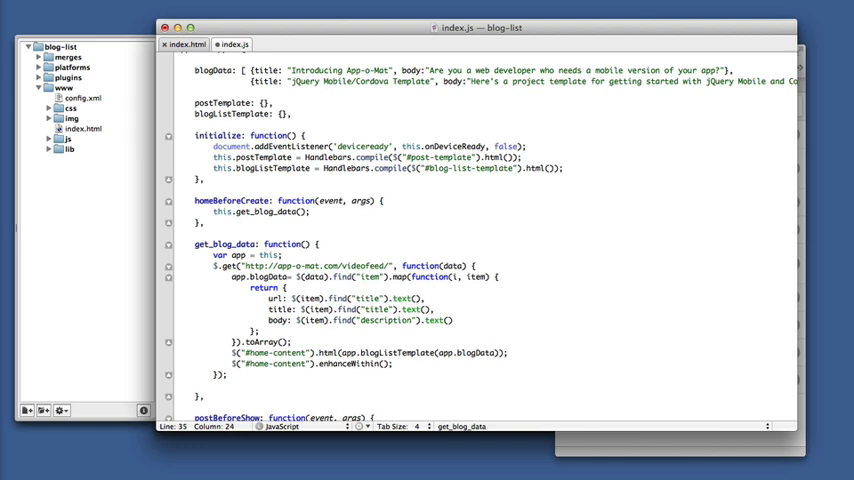
pyautogui.doubleClick(368, 298)
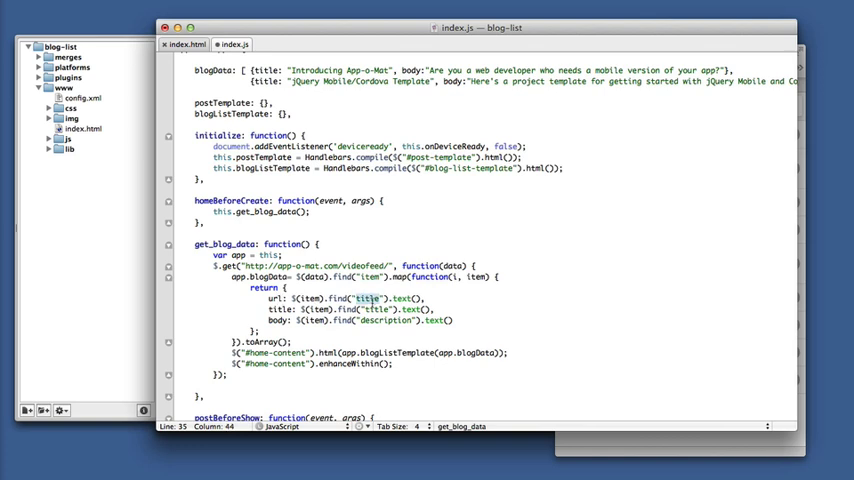
pyautogui.write('link')
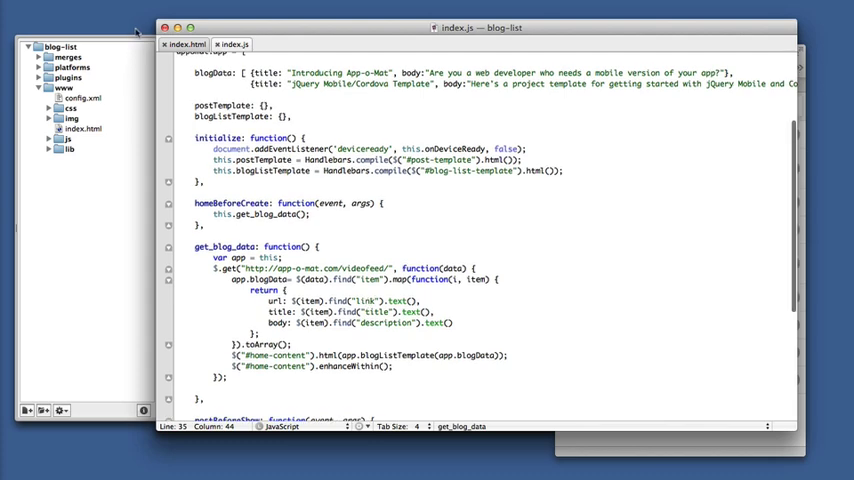
# Step: In index.html's post template, wrap the h2 {{title}} in <a href="{{url}}">
pyautogui.click(192, 44)
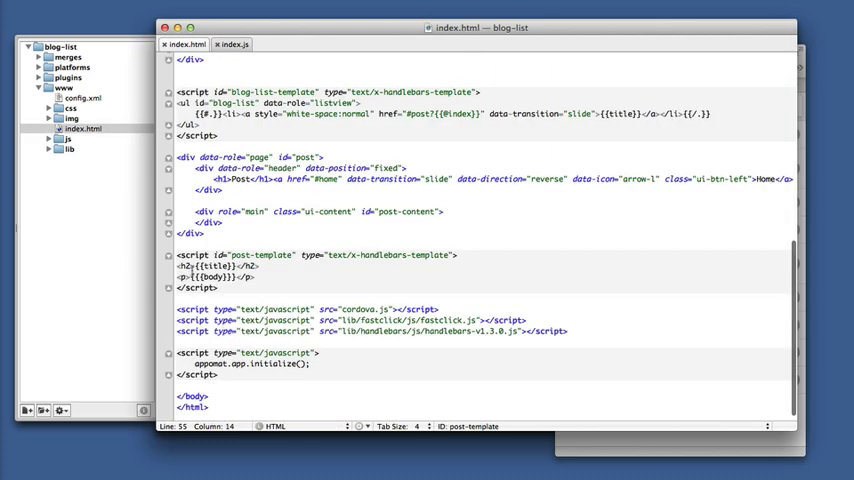
pyautogui.click(280, 292)
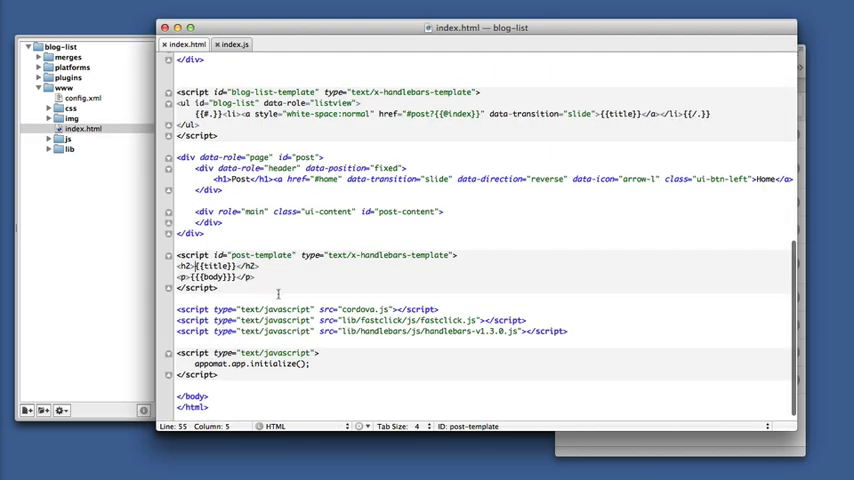
pyautogui.write('<a href={{url')
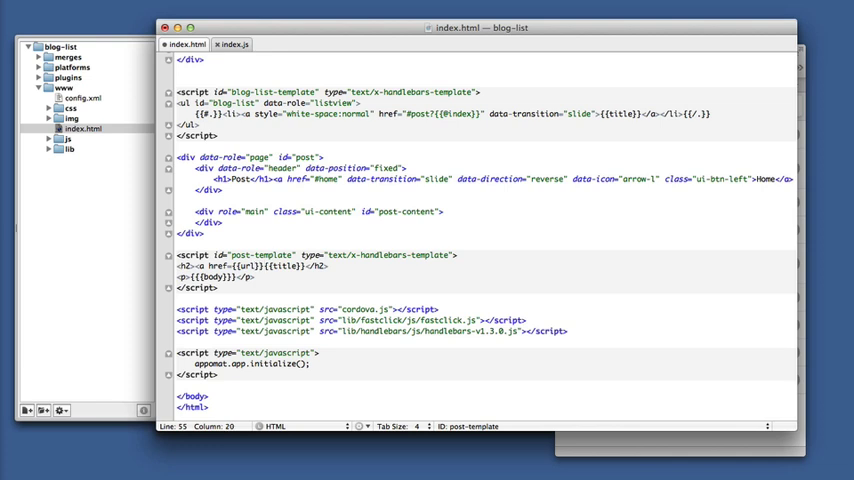
pyautogui.write('{')
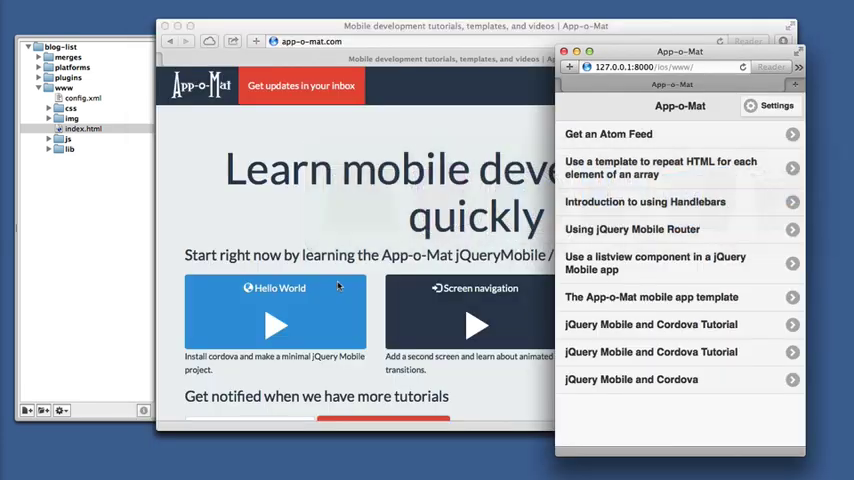
# Step: Open the Get an Atom Feed post at 127.0.0.1:8000 and follow its title link
pyautogui.click(650, 68)
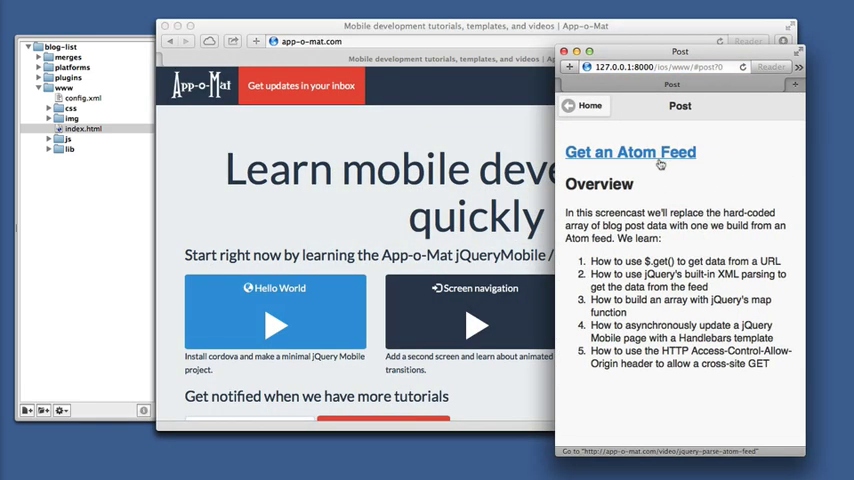
pyautogui.click(630, 152)
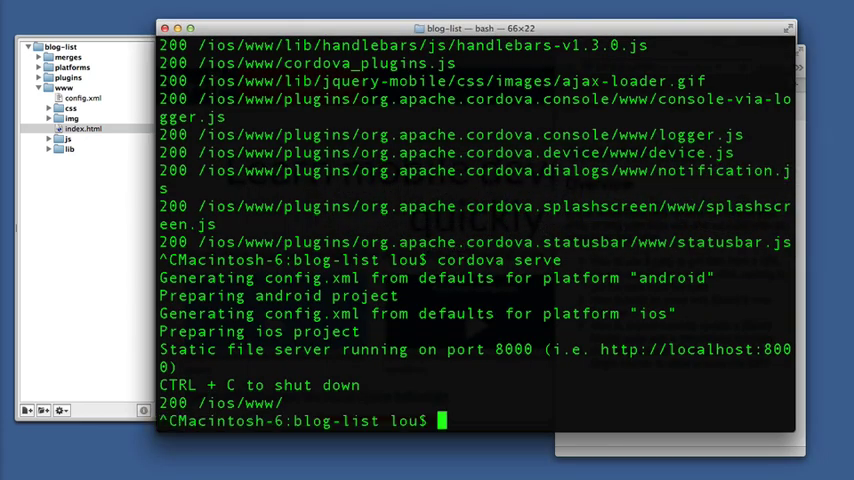
# Step: Run cordova plugin add org.apache.cordova.inappbrowser in the project folder
pyautogui.write('cordova')
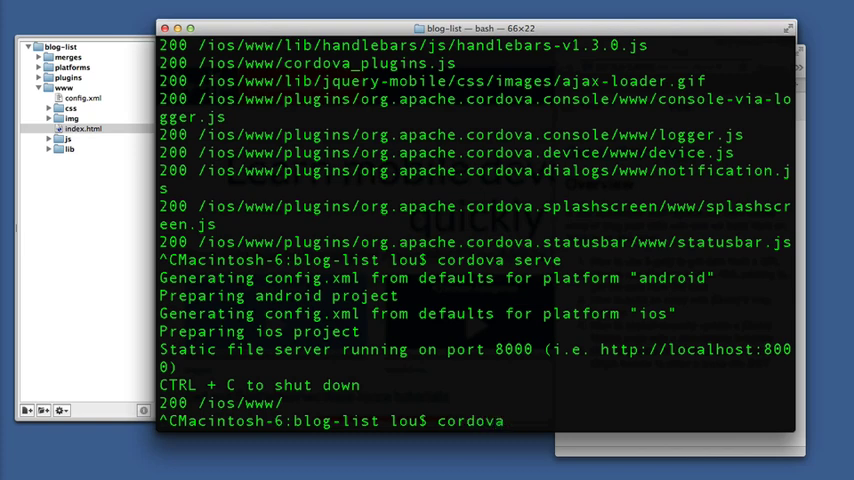
pyautogui.write('plugin add')
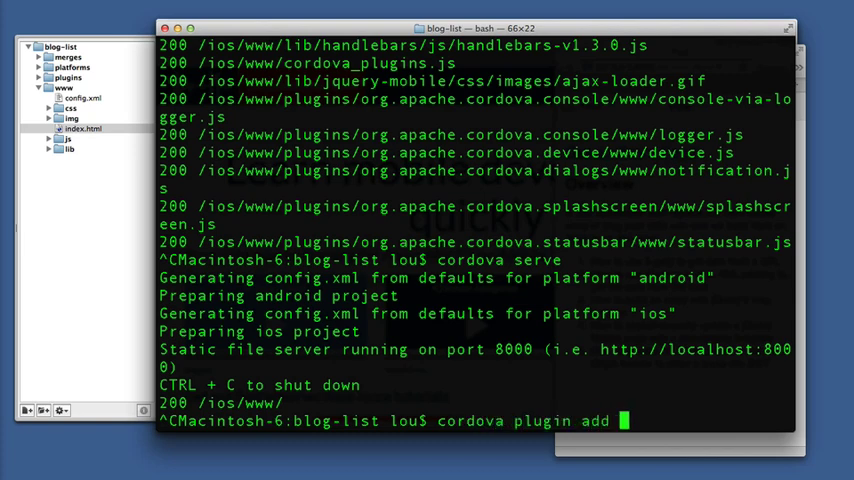
pyautogui.write('org.')
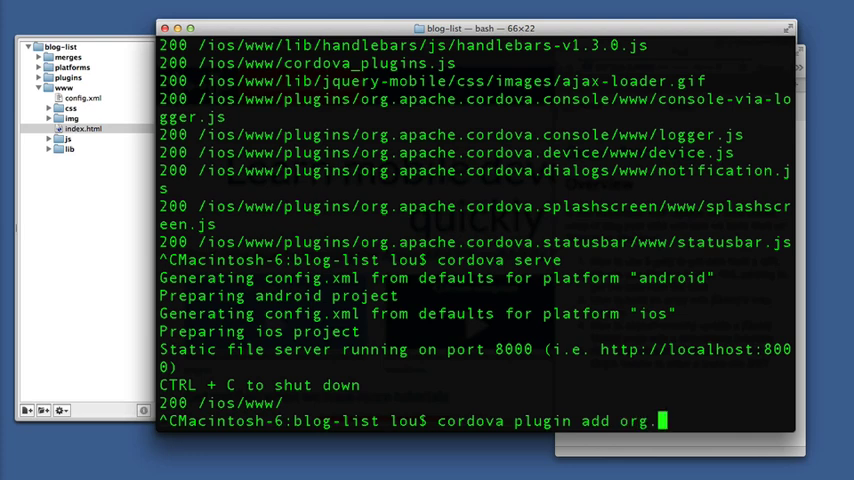
pyautogui.write('apache.cordovan')
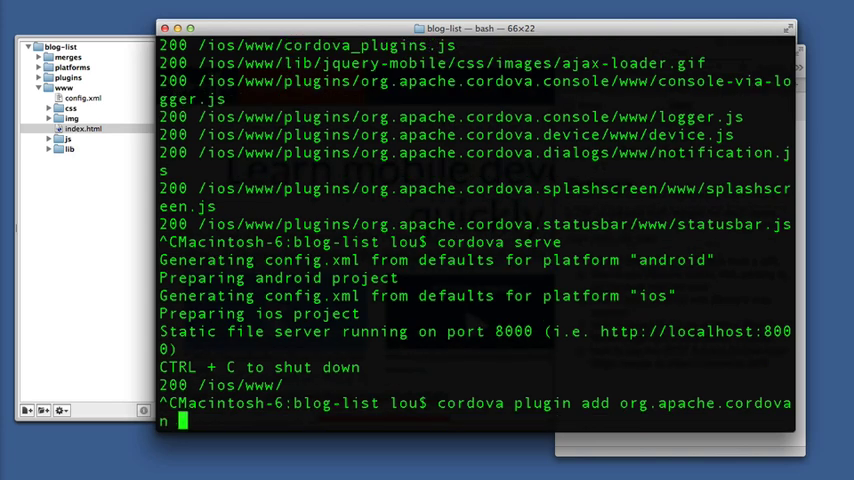
pyautogui.write('ap')
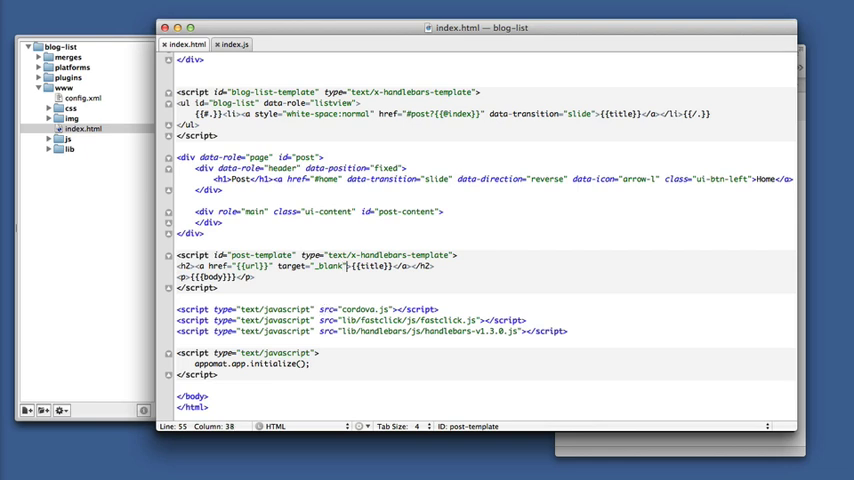
# Step: Add onclick="window.open('{{url}}', '_blank', 'location=yes'); return false;" to the title anchor
pyautogui.write('onclic')
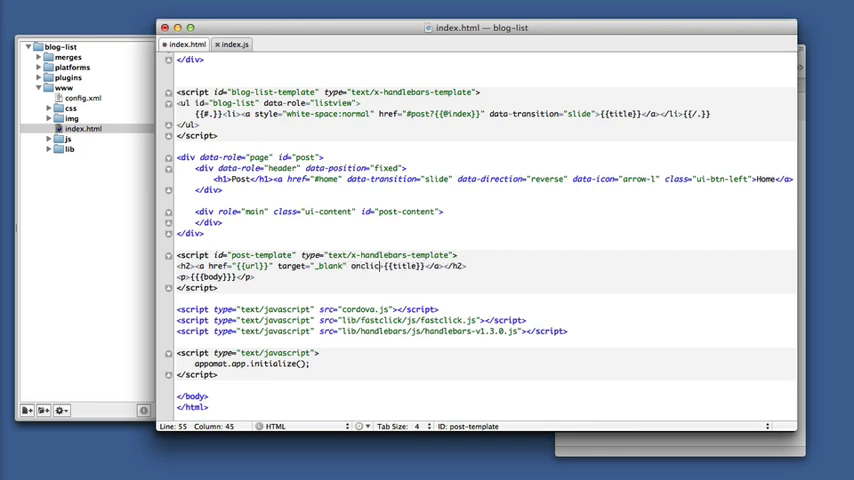
pyautogui.write('""')
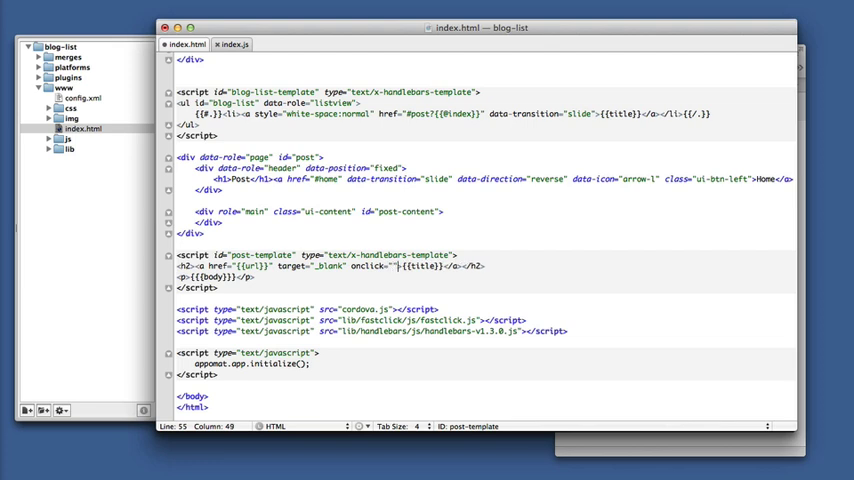
pyautogui.write('window')
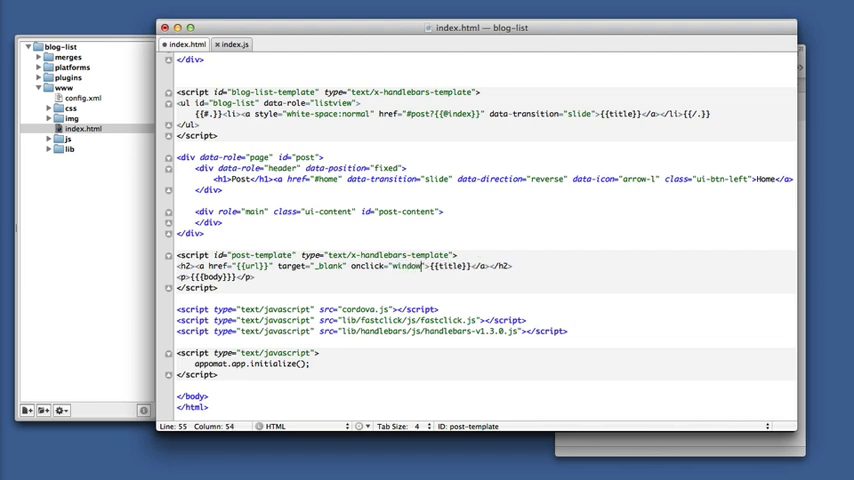
pyautogui.write("open('{{url")
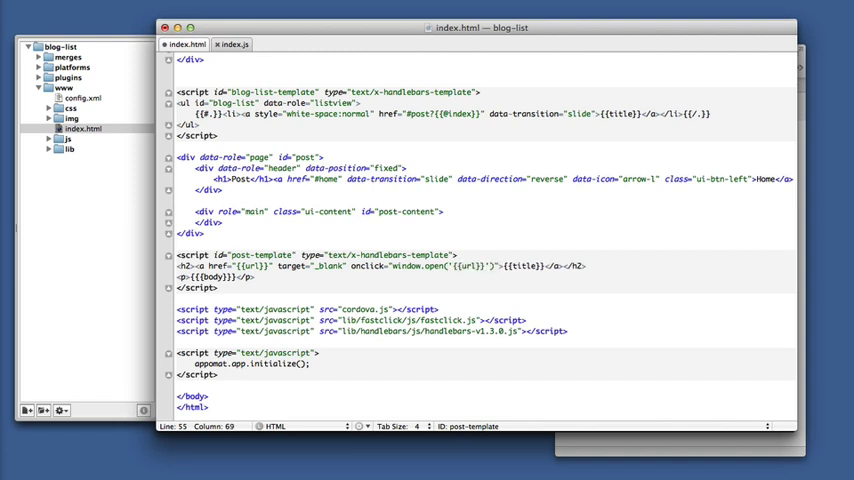
pyautogui.write(", ''")
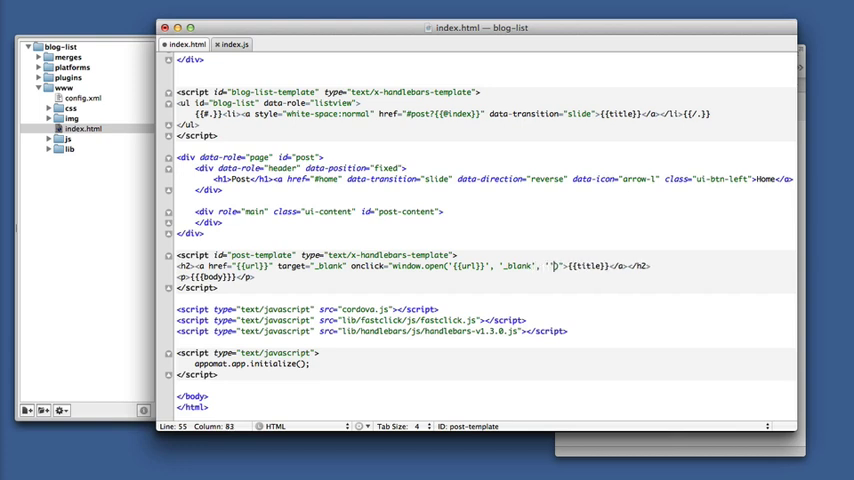
pyautogui.write('location=yes')
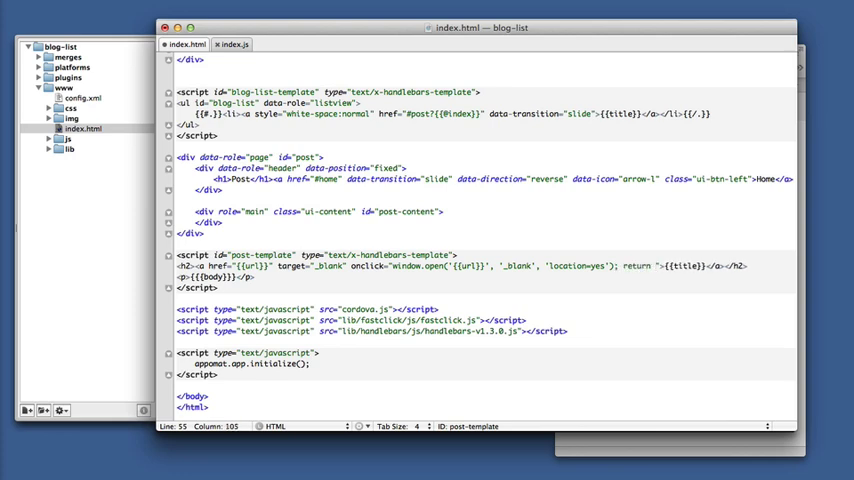
pyautogui.write('false;')
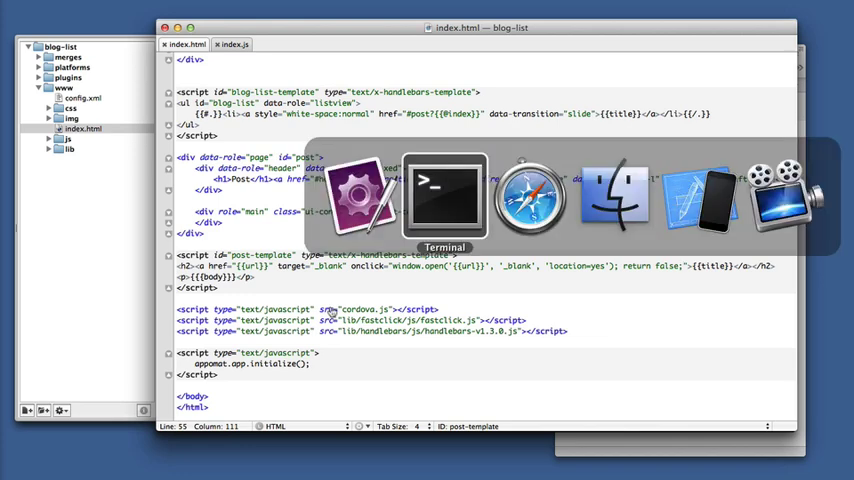
# Step: Run cordova emulate, then tap Get an Atom Feed and its title to open the article in-app
pyautogui.click(444, 190)
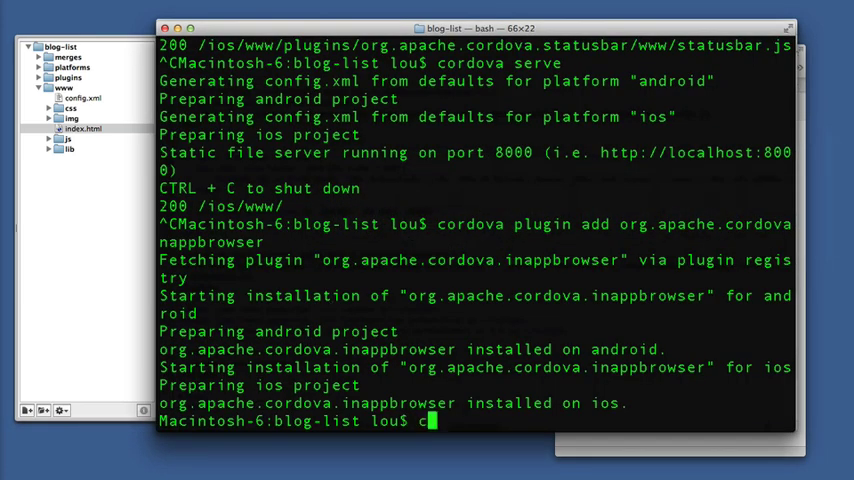
pyautogui.write('ordova emulate')
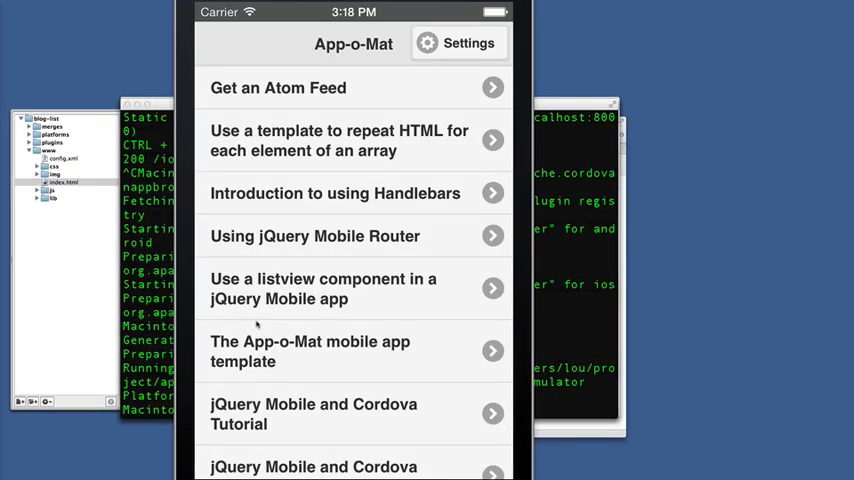
pyautogui.click(278, 88)
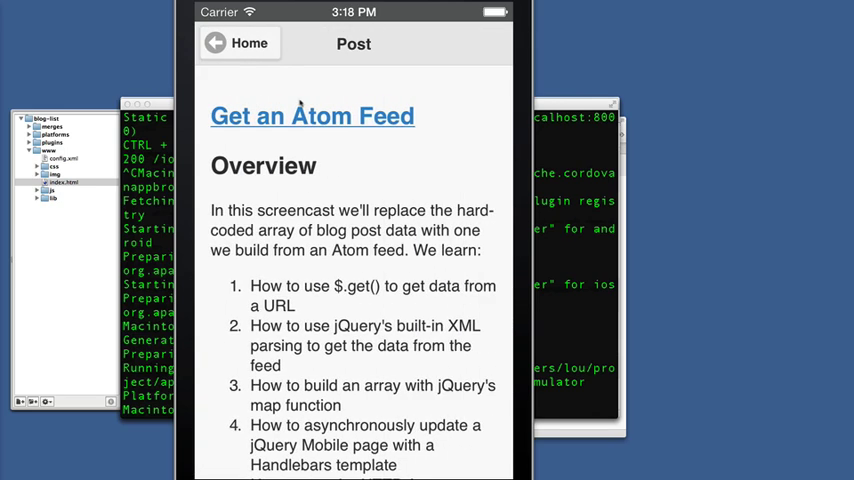
pyautogui.click(312, 116)
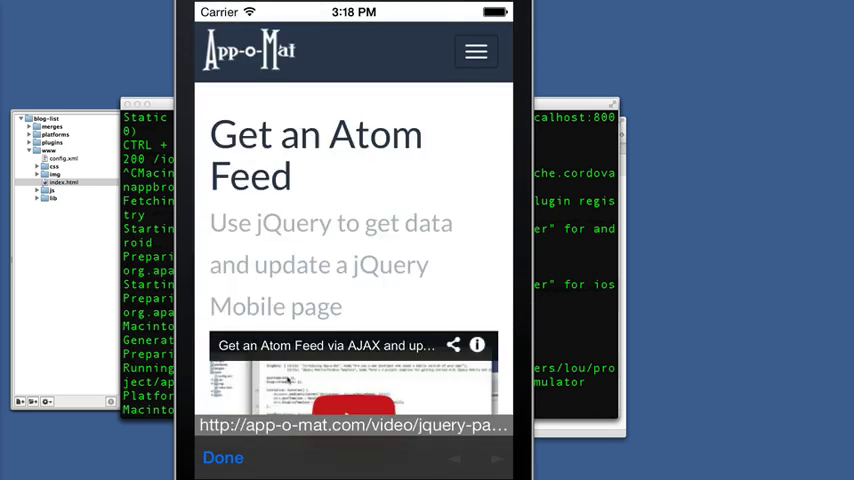